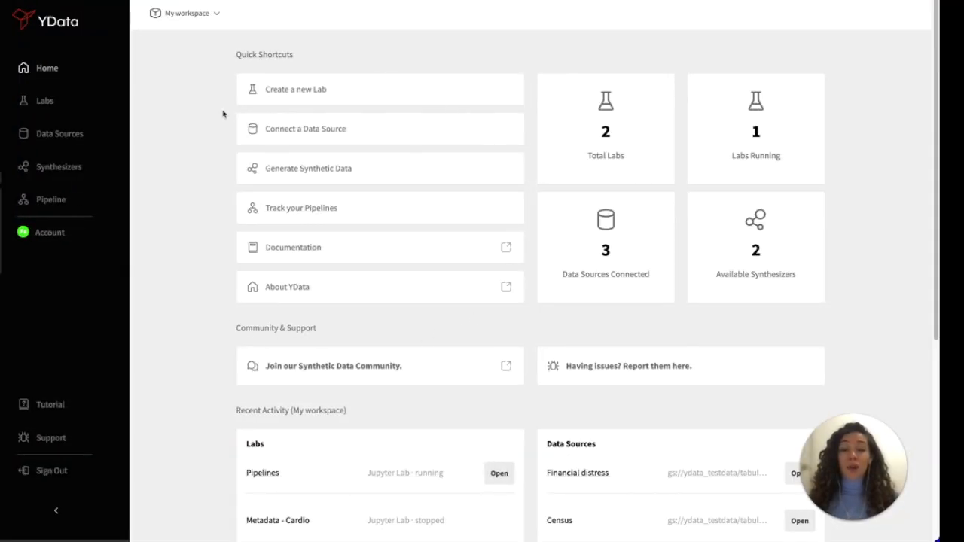
pyautogui.moveTo(334, 335)
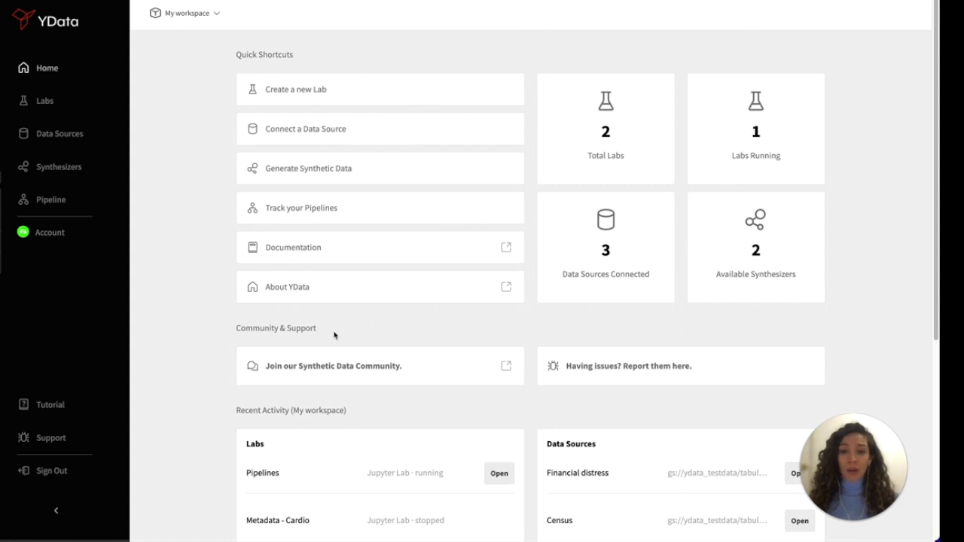
pyautogui.moveTo(367, 331)
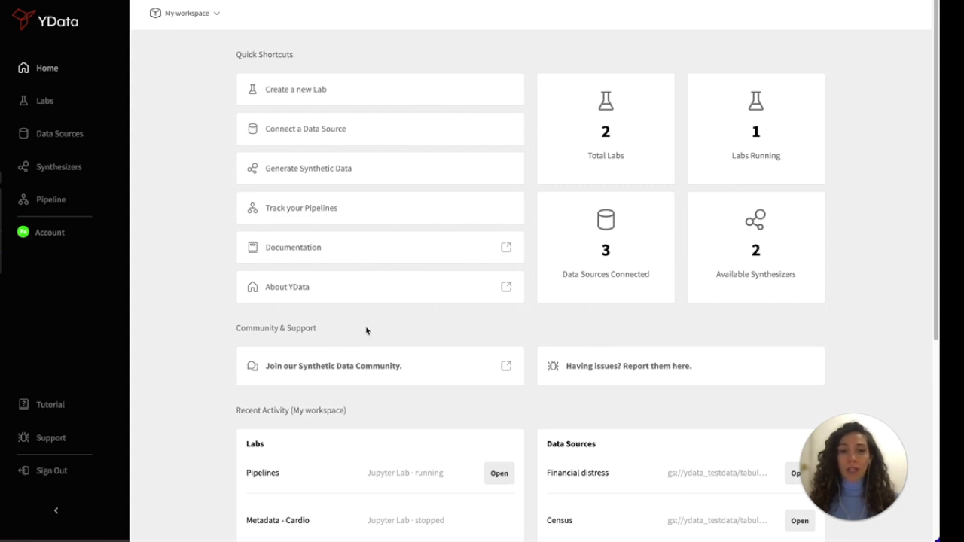
pyautogui.moveTo(780, 272)
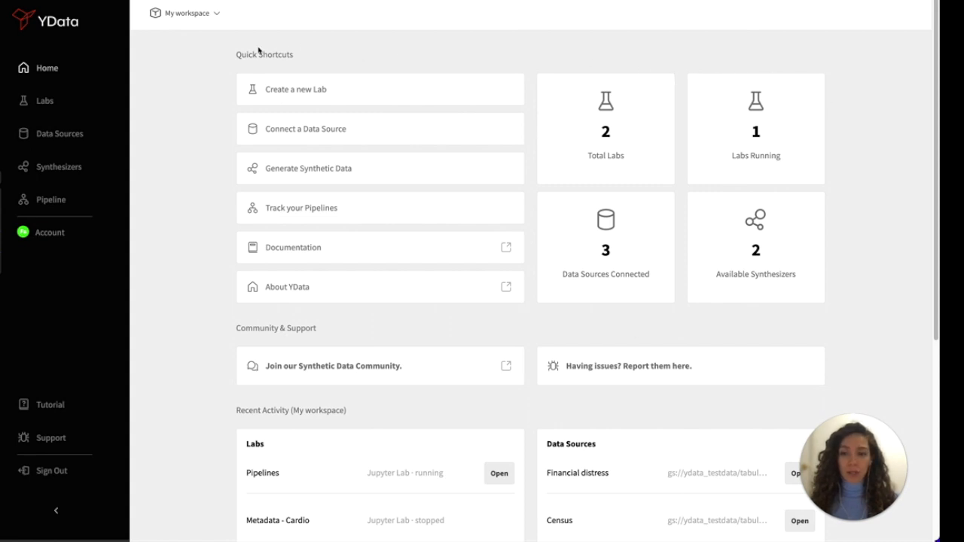
pyautogui.moveTo(223, 73)
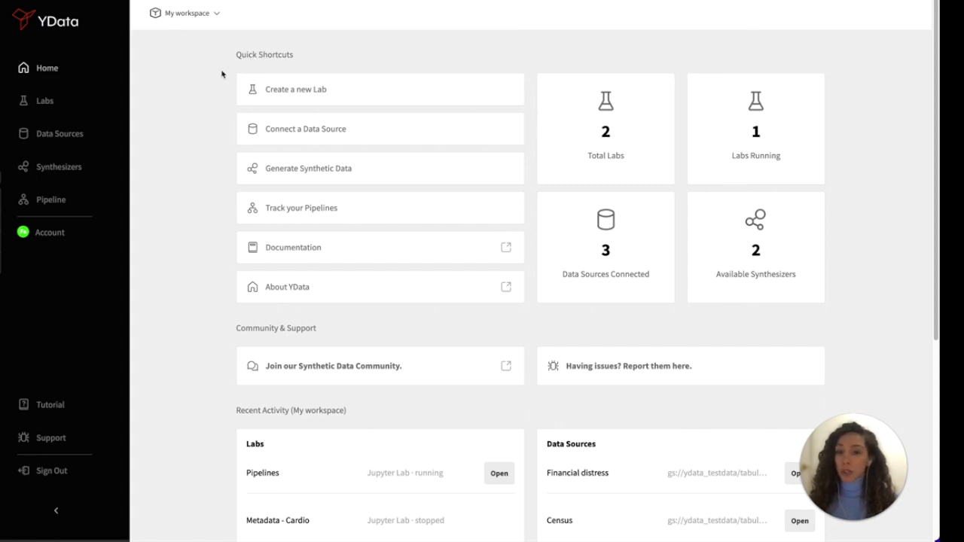
pyautogui.moveTo(85, 136)
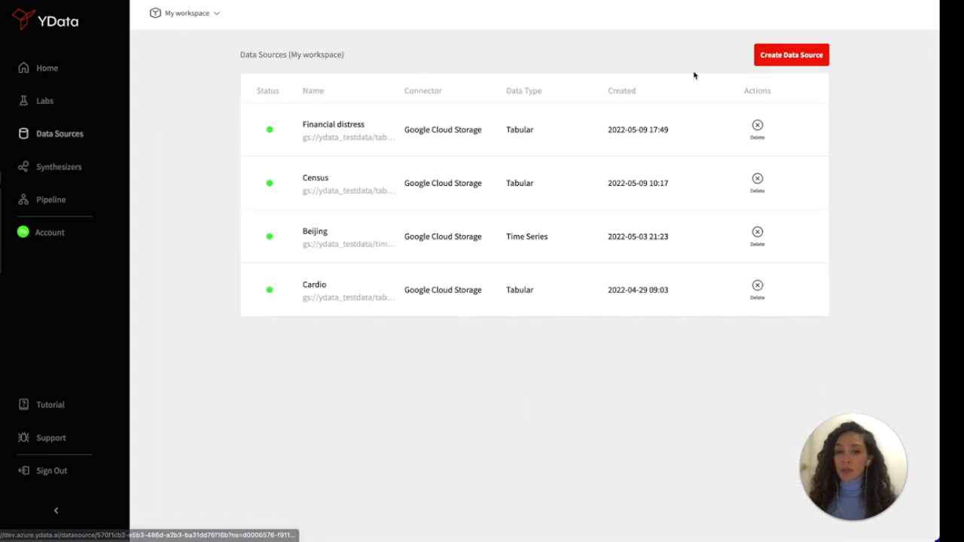
pyautogui.click(791, 55)
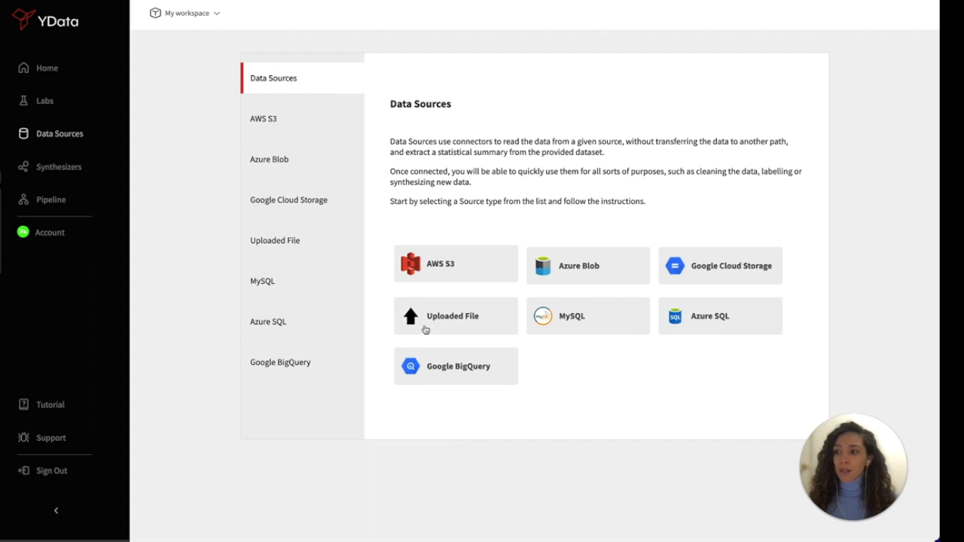
pyautogui.moveTo(465, 169)
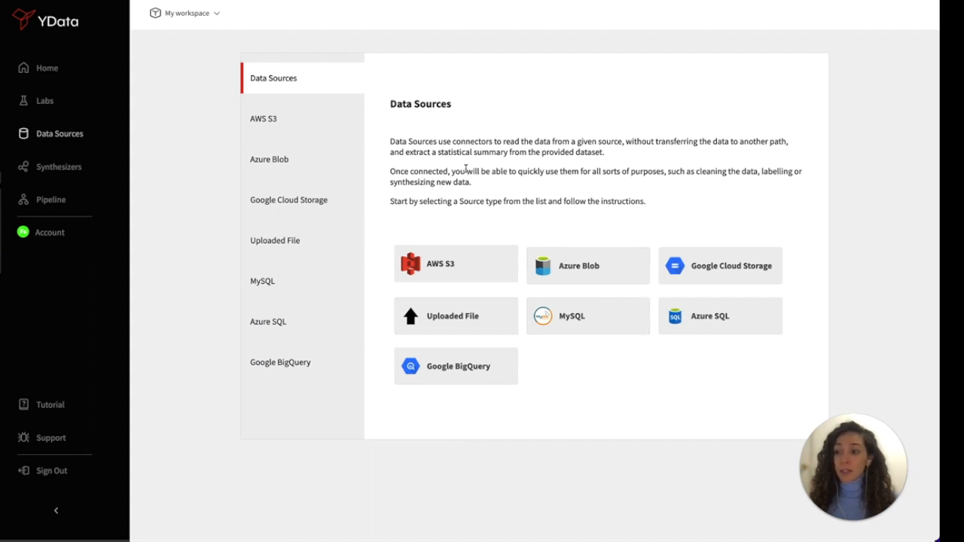
pyautogui.click(587, 265)
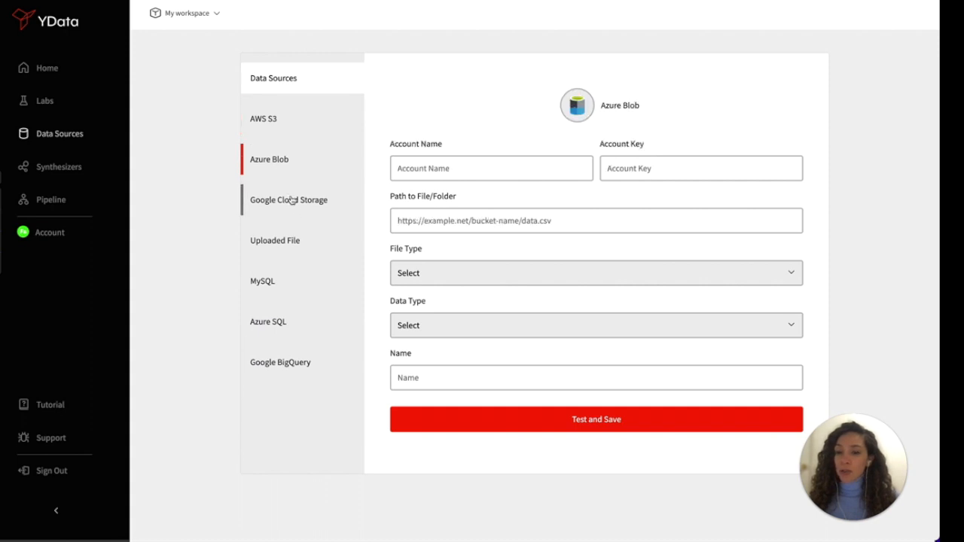
pyautogui.click(275, 241)
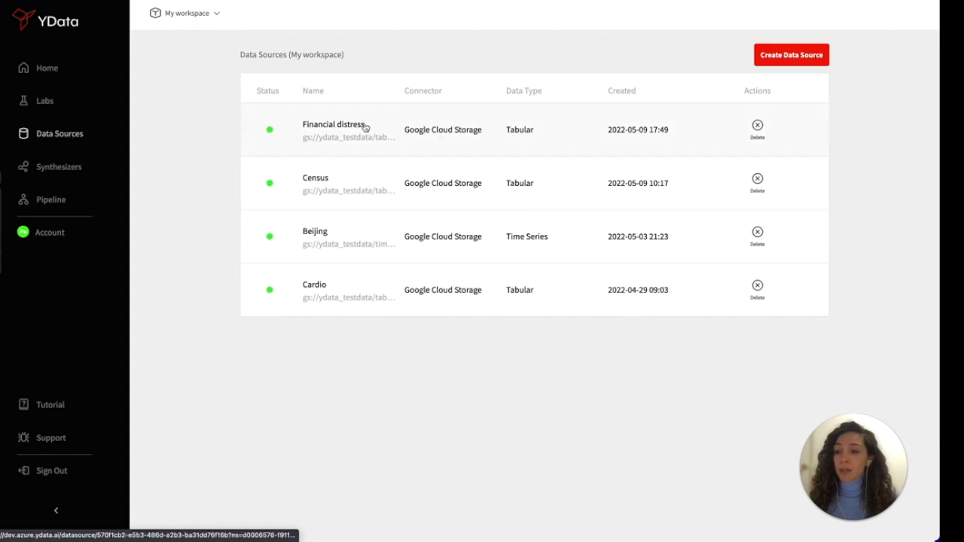
# Step: Review the Financial distress dataset's profile and scroll through its warnings report
pyautogui.click(333, 124)
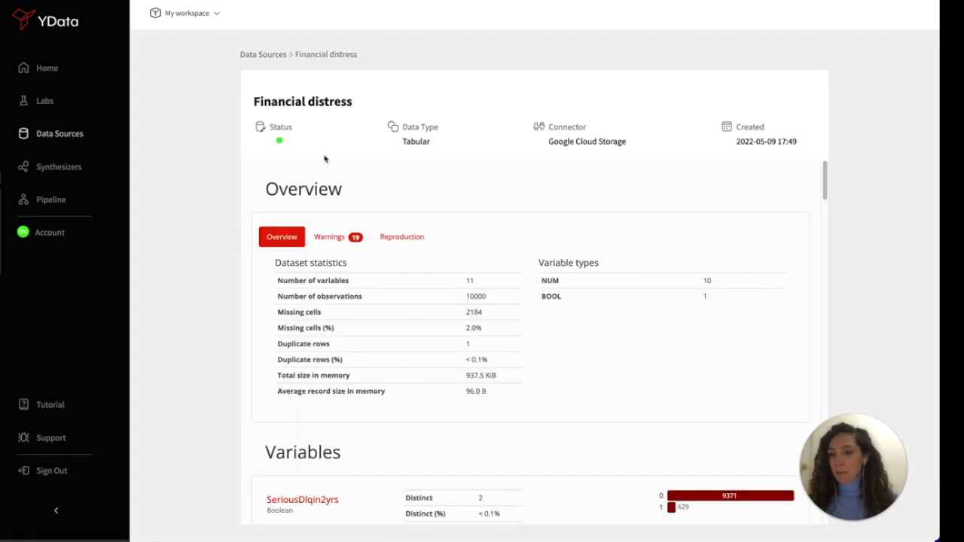
pyautogui.click(337, 237)
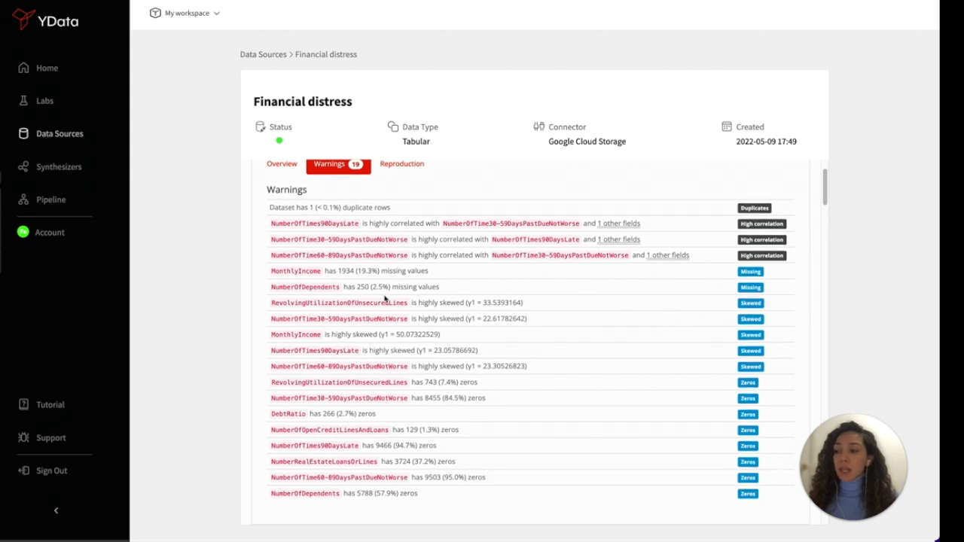
pyautogui.scroll(-3)
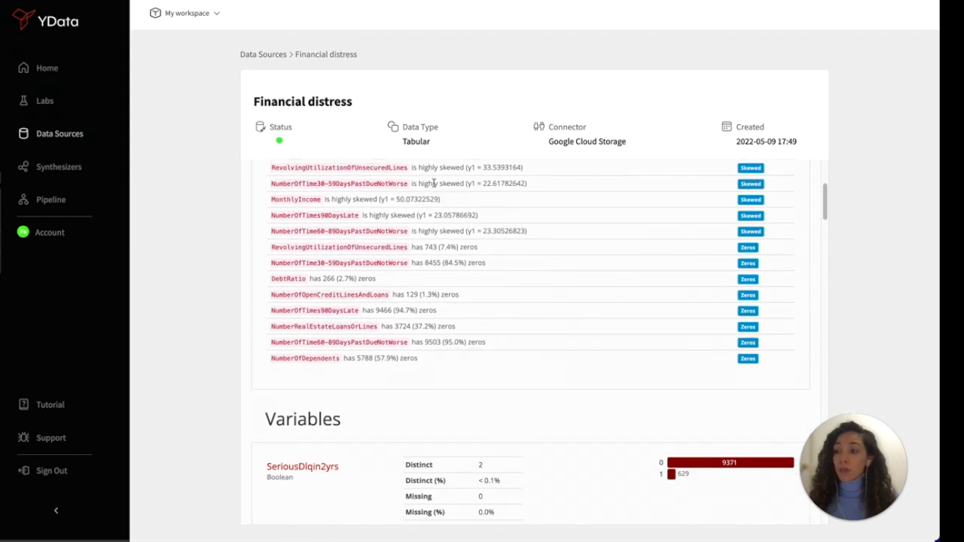
pyautogui.moveTo(338, 263)
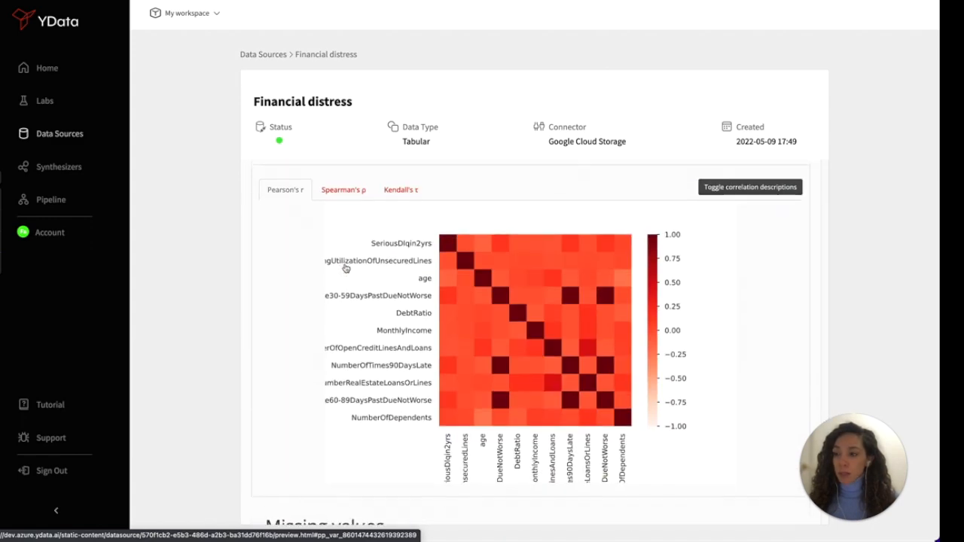
pyautogui.scroll(-3)
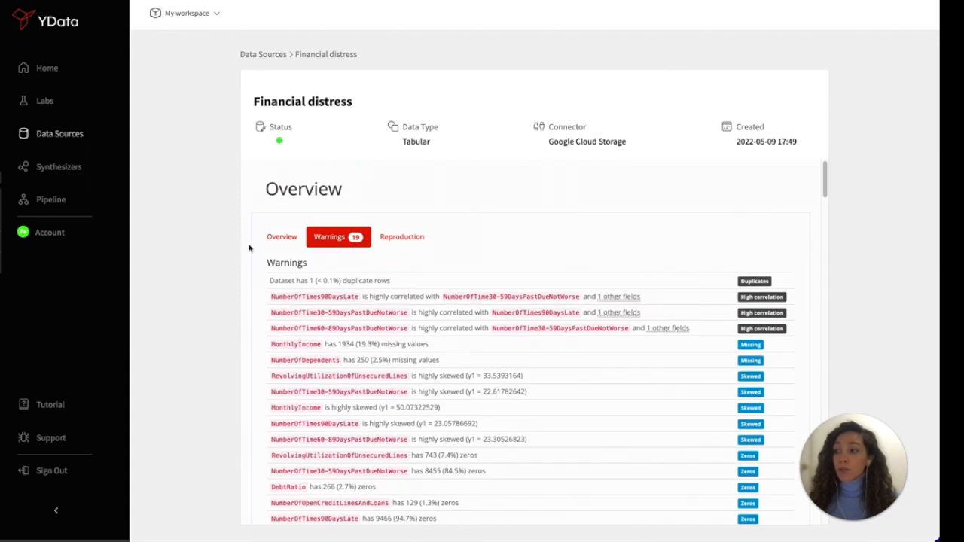
pyautogui.moveTo(126, 152)
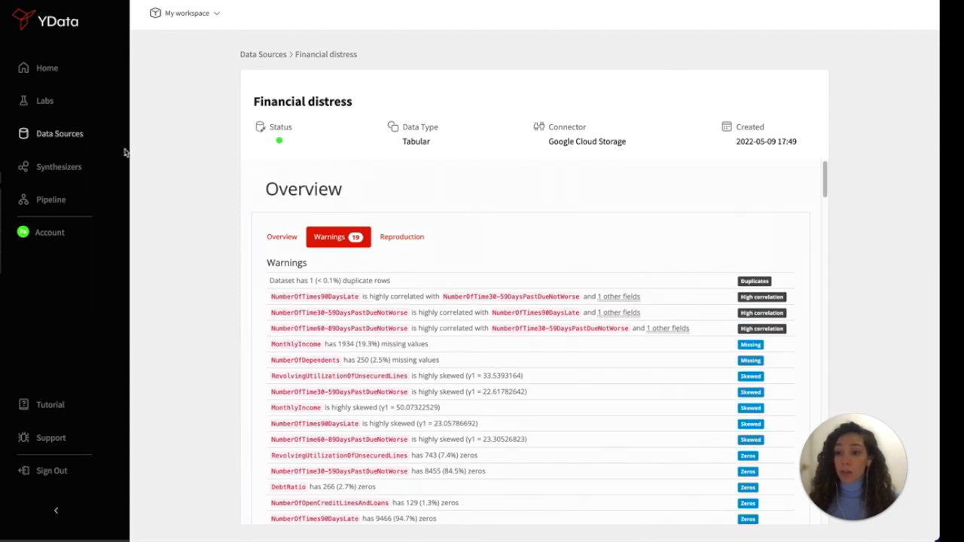
# Step: Go to the workspace's Labs list
pyautogui.click(44, 100)
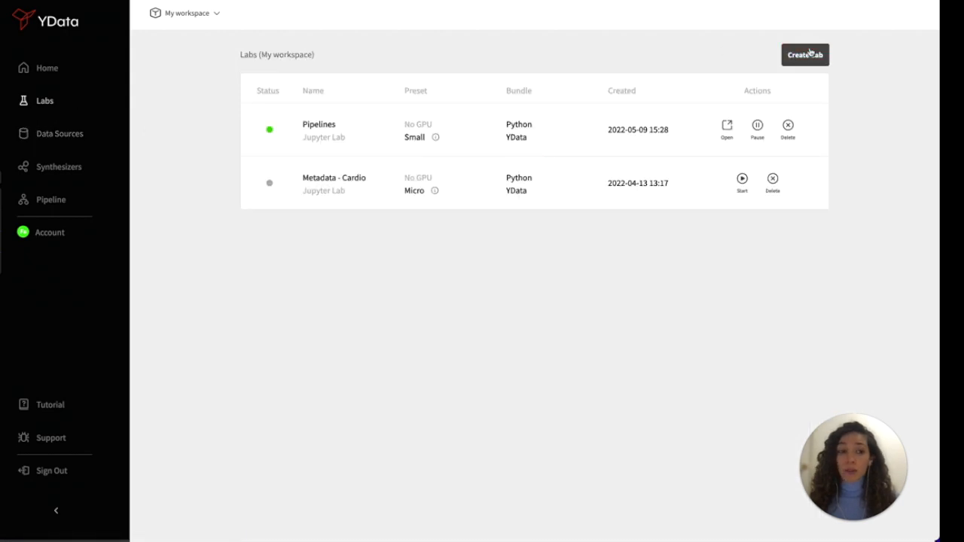
# Step: Begin a new Jupyter lab, pass the IDE and language steps, and choose the YData bundle
pyautogui.click(804, 54)
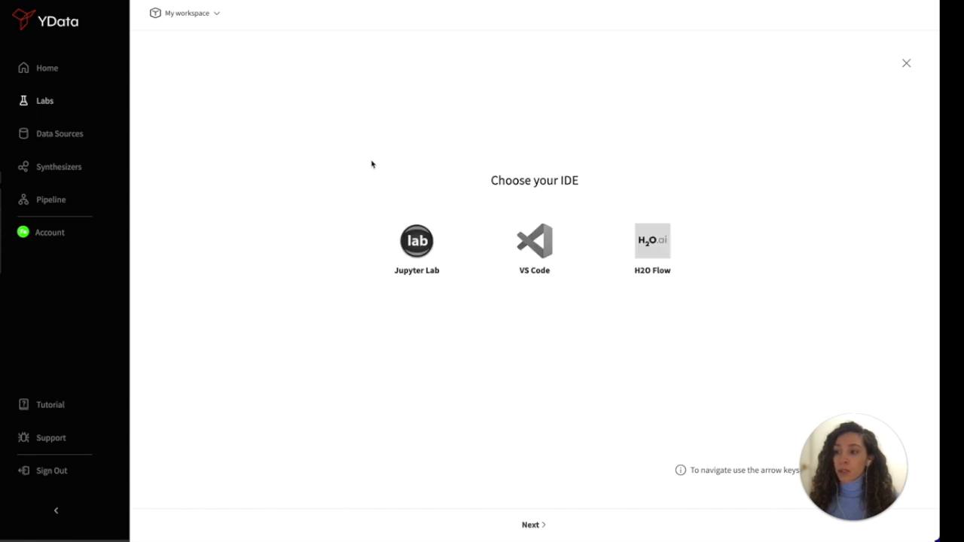
pyautogui.click(532, 525)
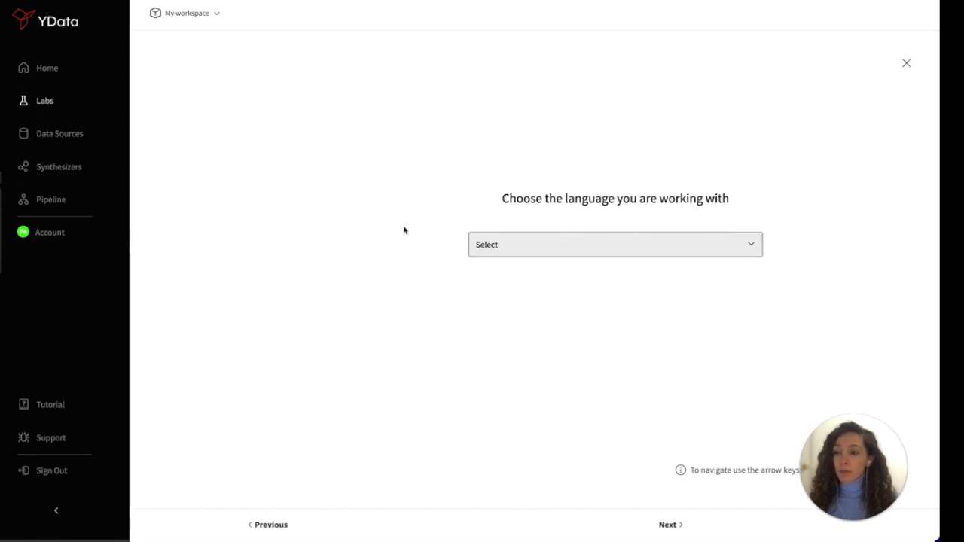
pyautogui.click(614, 244)
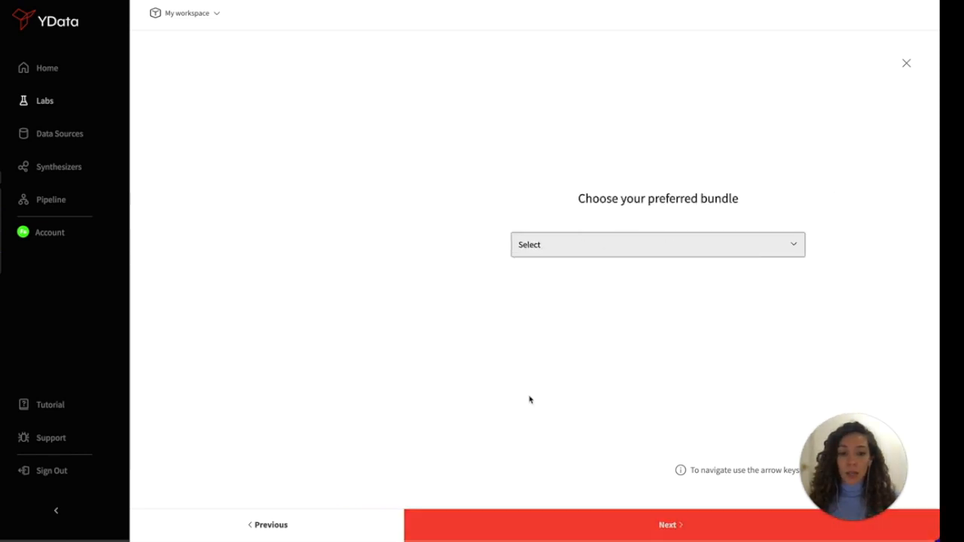
pyautogui.click(657, 244)
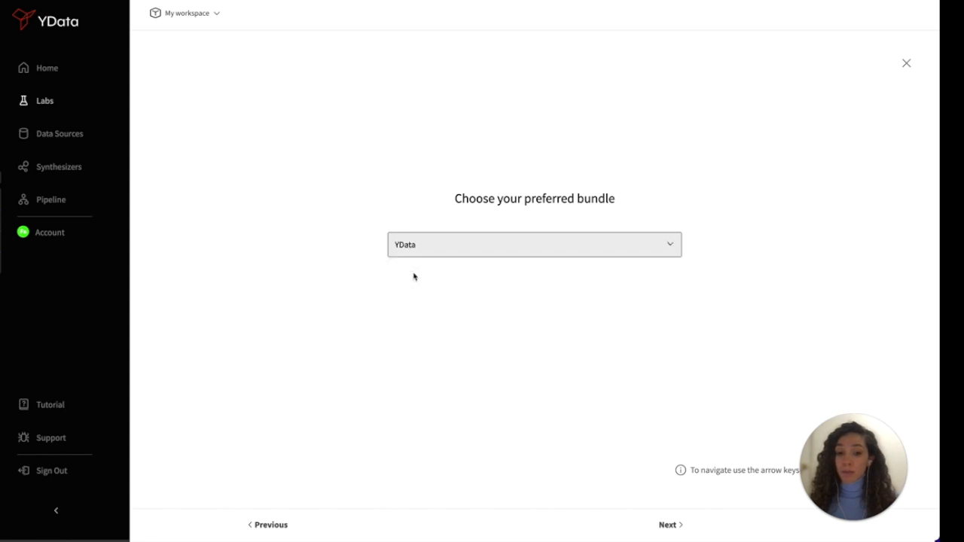
pyautogui.moveTo(399, 288)
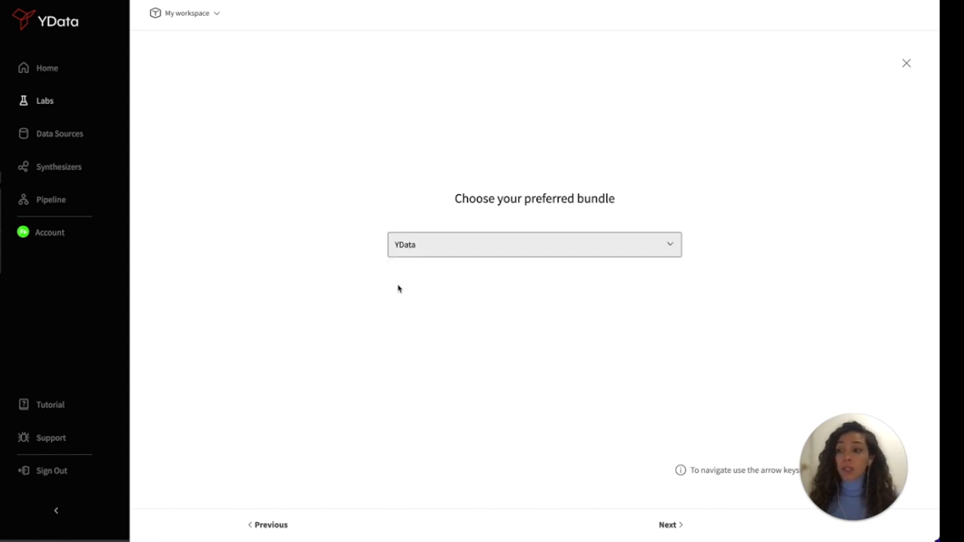
pyautogui.moveTo(322, 243)
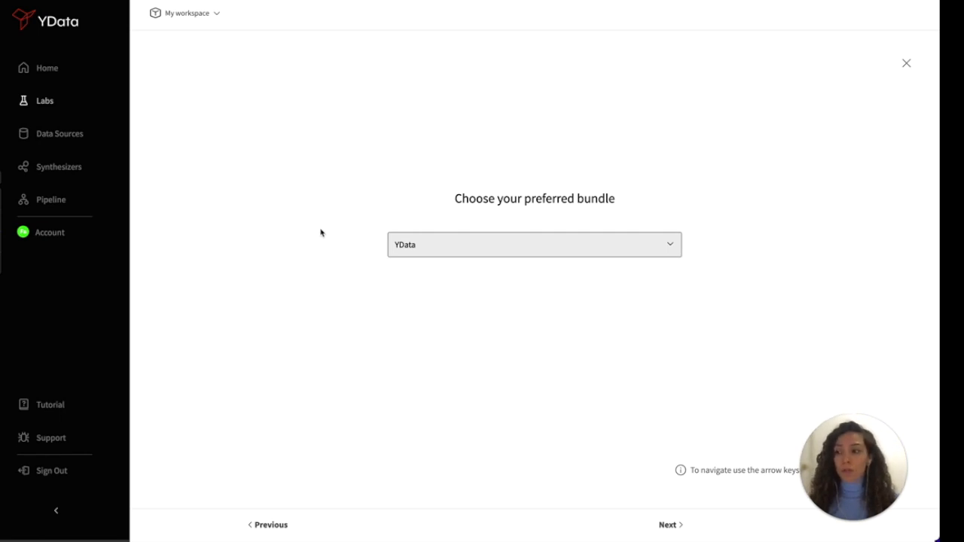
pyautogui.moveTo(60, 167)
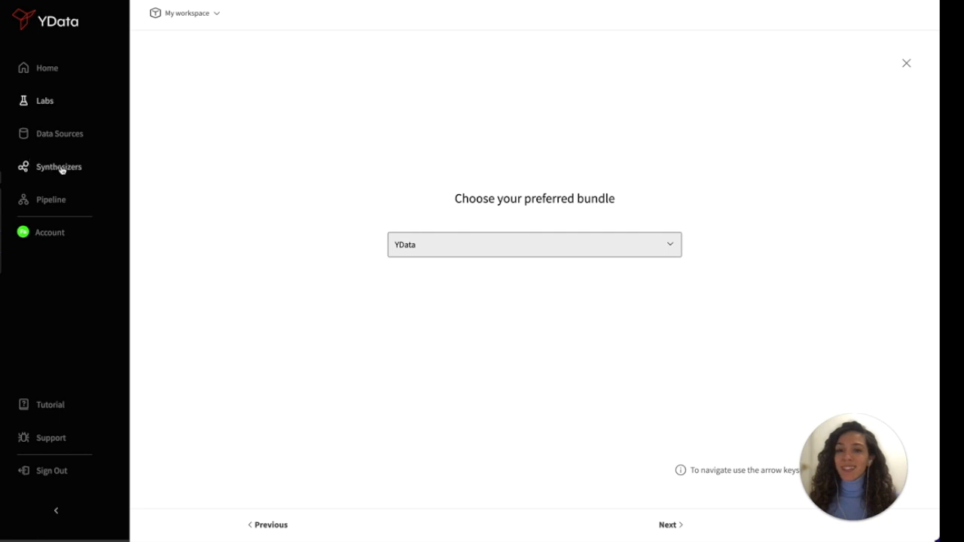
pyautogui.moveTo(64, 171)
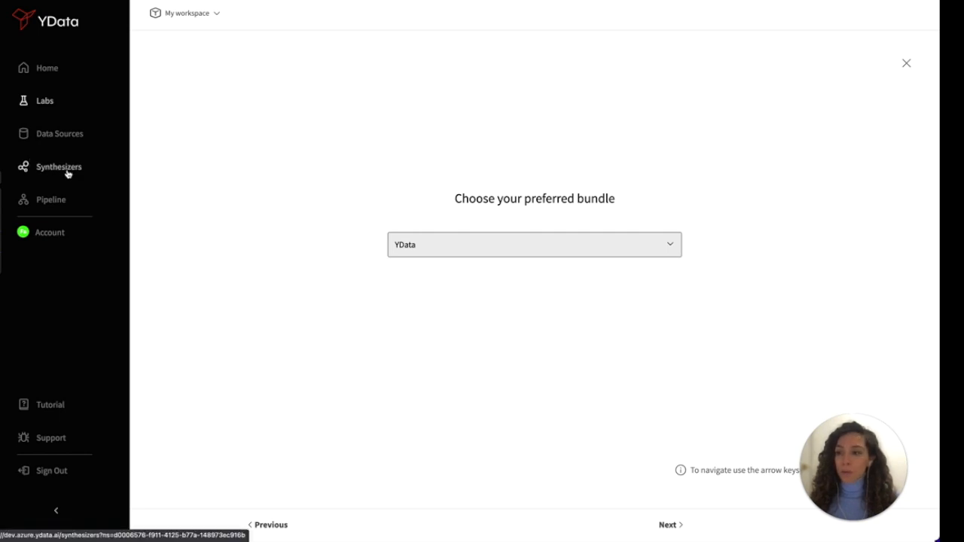
# Step: Start a synthesizer on the Cardio data source, check the target-column choices, and reach naming
pyautogui.click(906, 63)
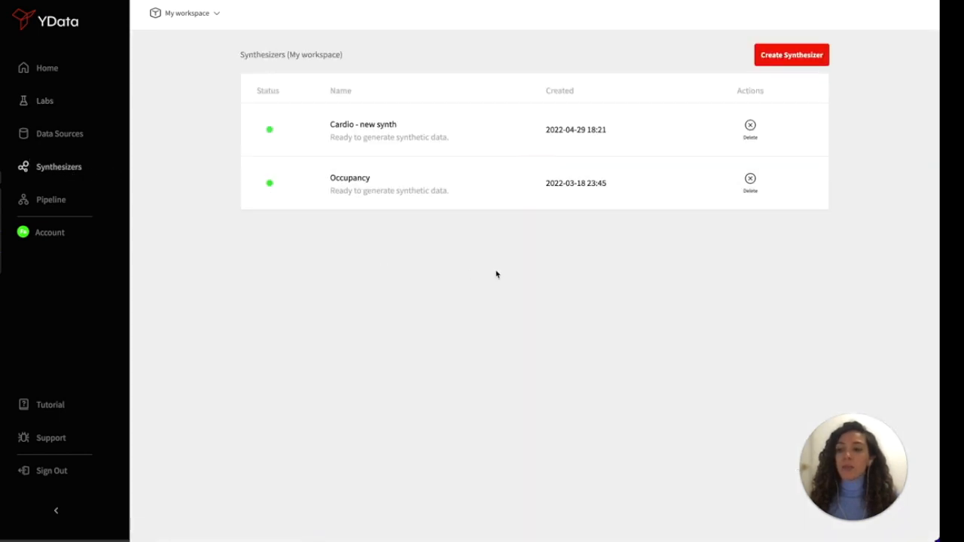
pyautogui.moveTo(625, 203)
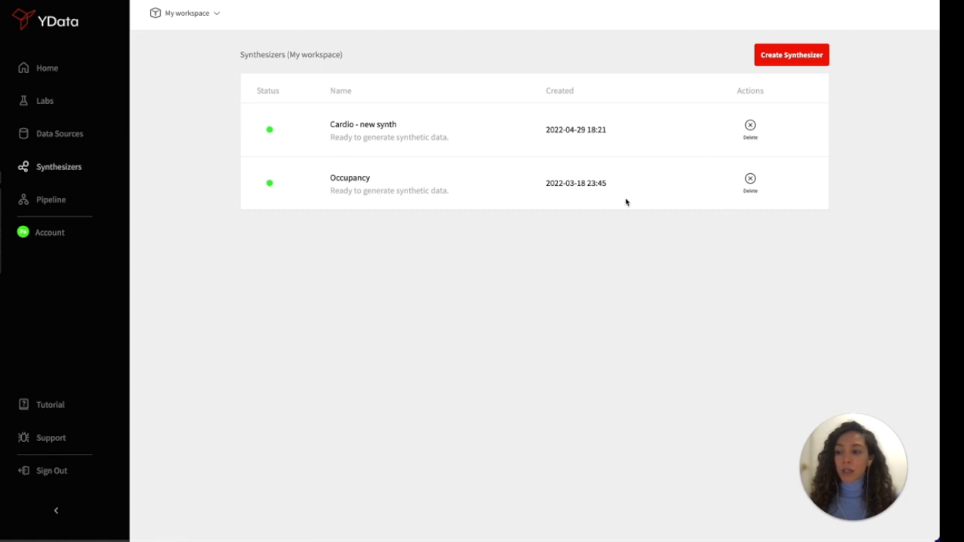
pyautogui.moveTo(717, 168)
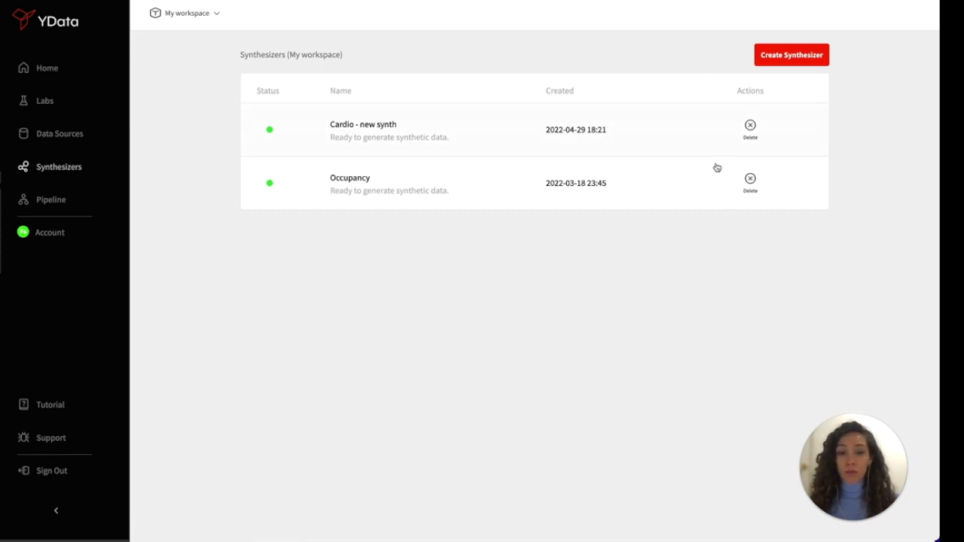
pyautogui.moveTo(791, 54)
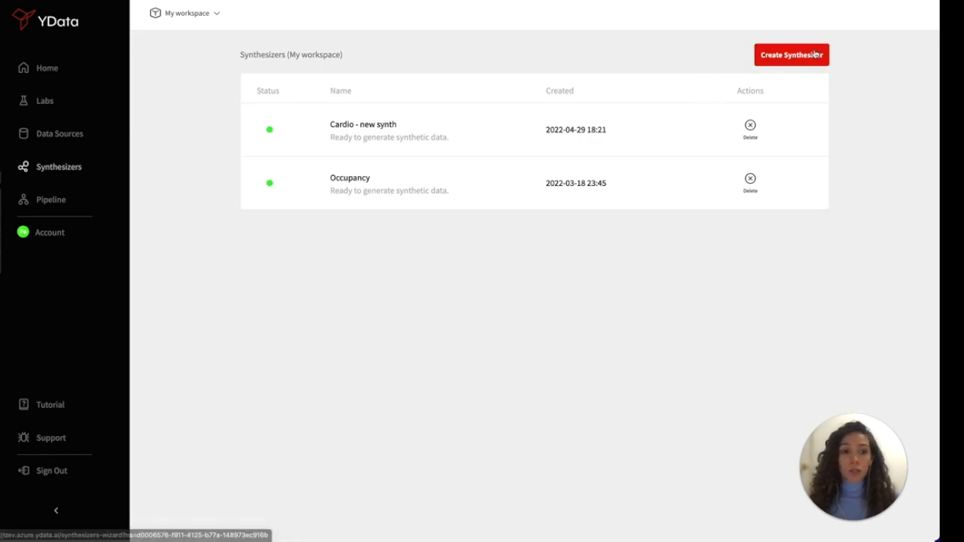
pyautogui.click(791, 54)
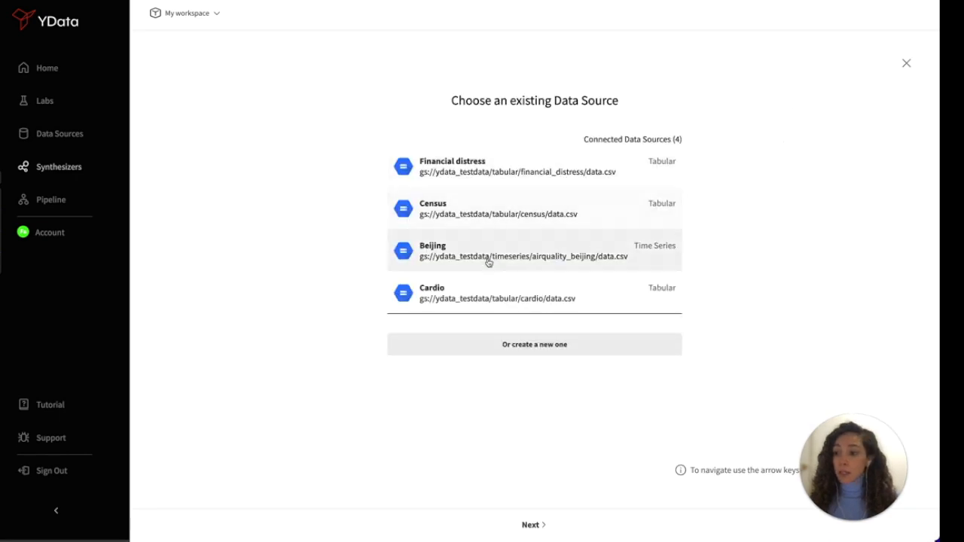
pyautogui.click(533, 524)
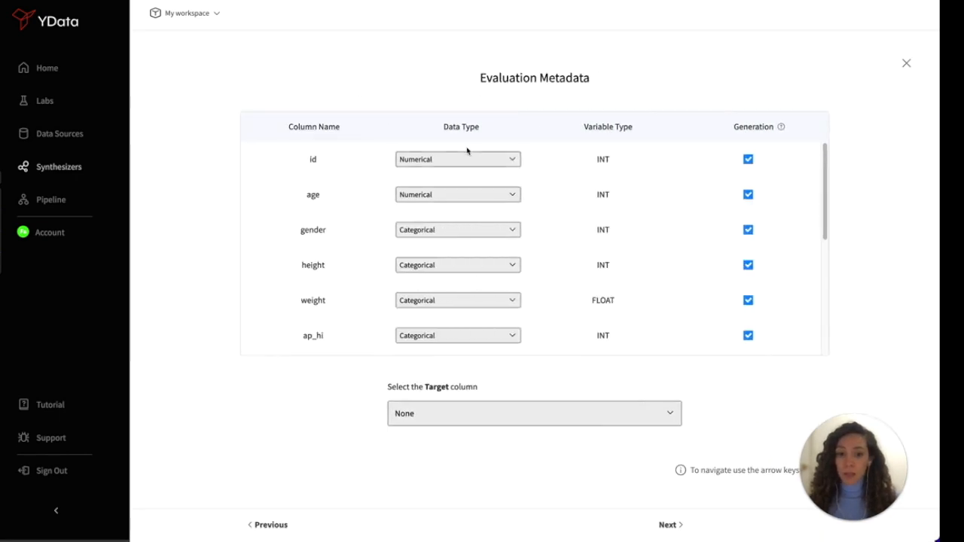
pyautogui.click(534, 413)
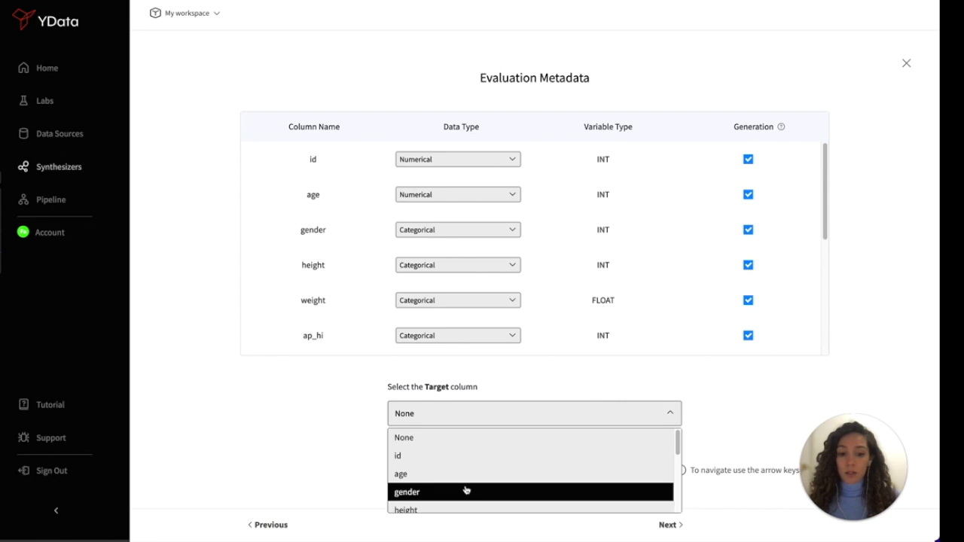
pyautogui.click(668, 525)
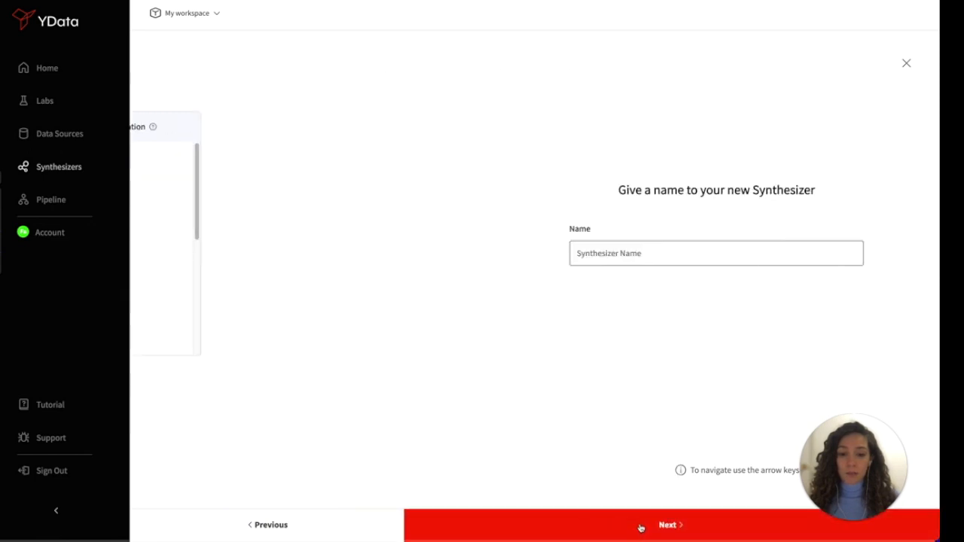
# Step: Name the synthesizer 'Cardio - synth', create it, then view the Cardio - new synth details
pyautogui.write('c')
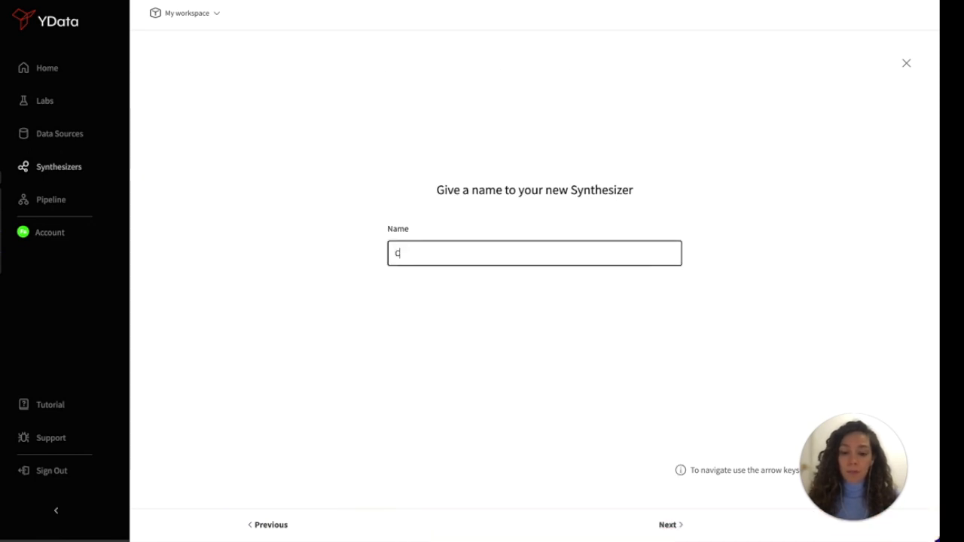
pyautogui.write('ardio - syn')
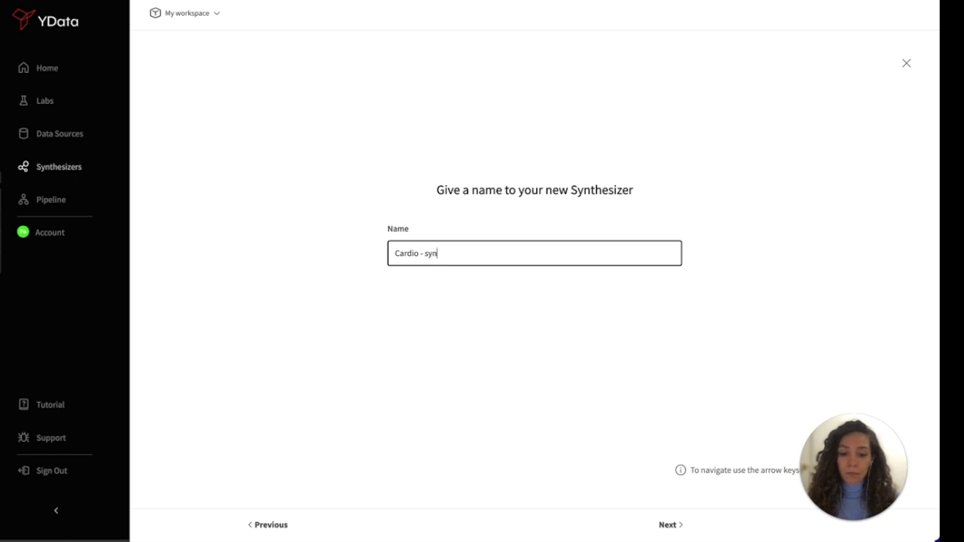
pyautogui.write('th')
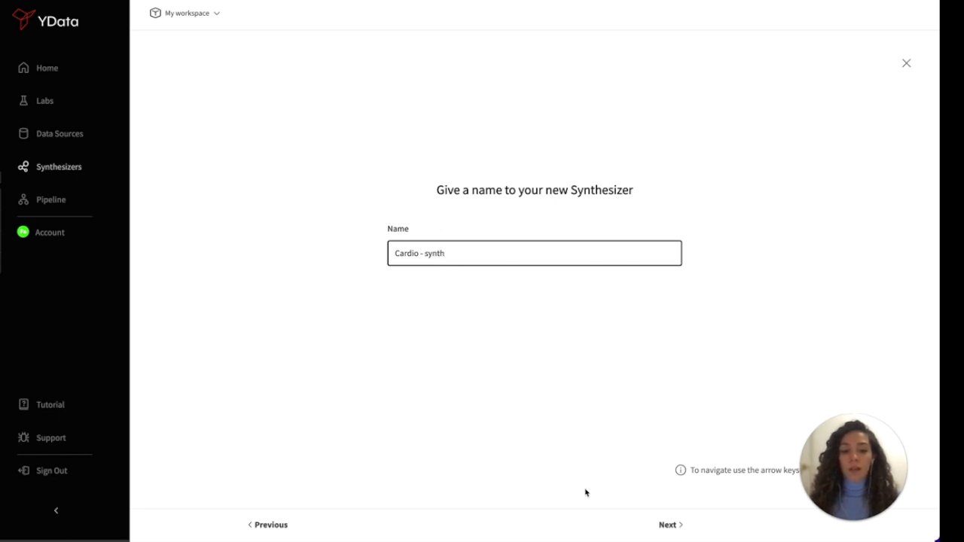
pyautogui.click(669, 525)
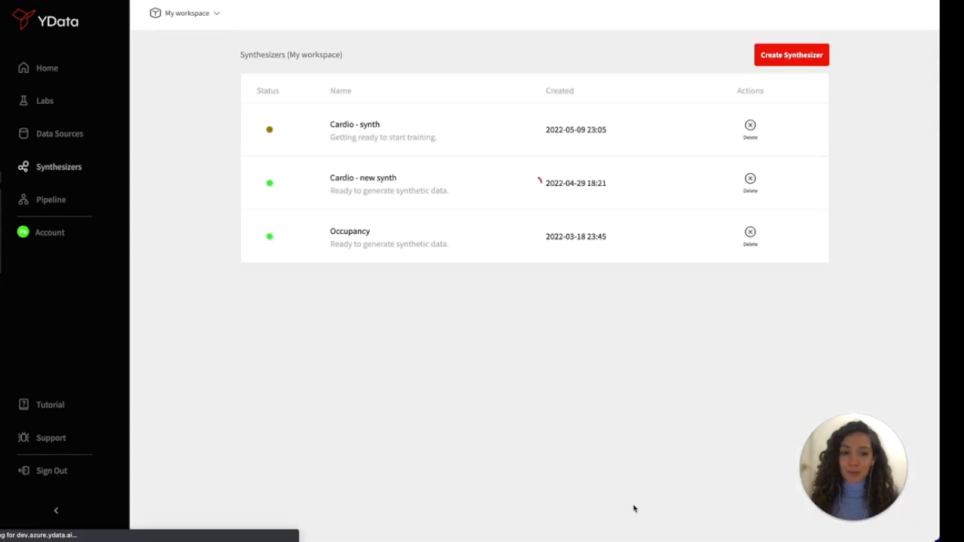
pyautogui.moveTo(491, 370)
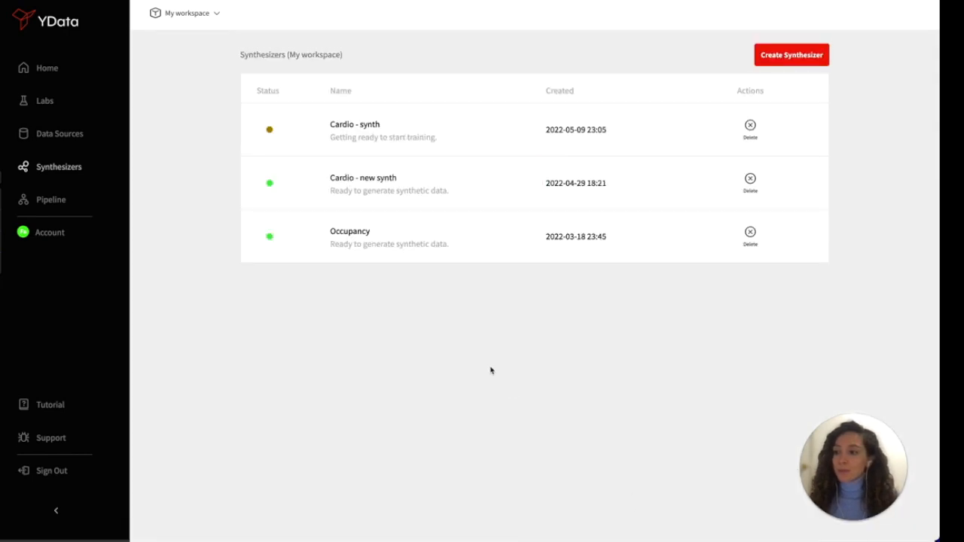
pyautogui.moveTo(350, 198)
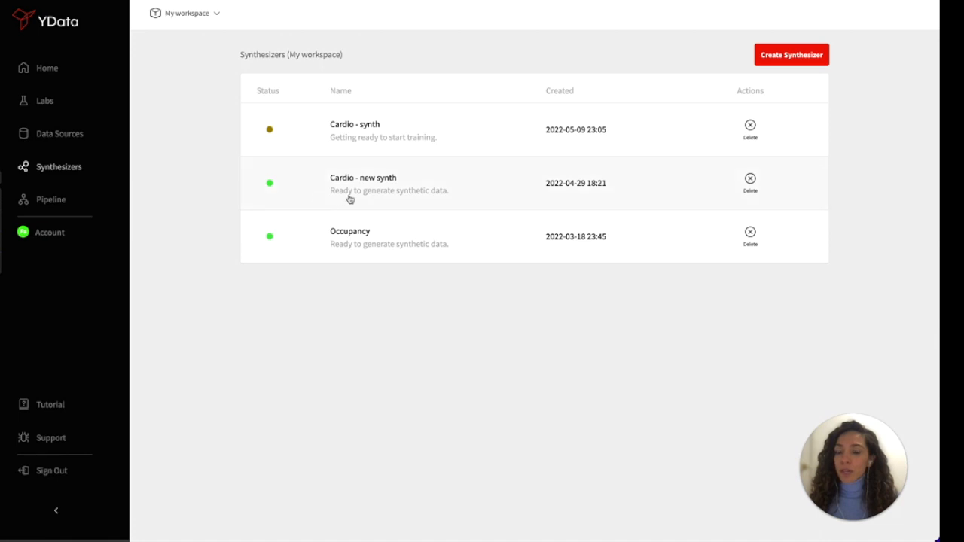
pyautogui.click(363, 183)
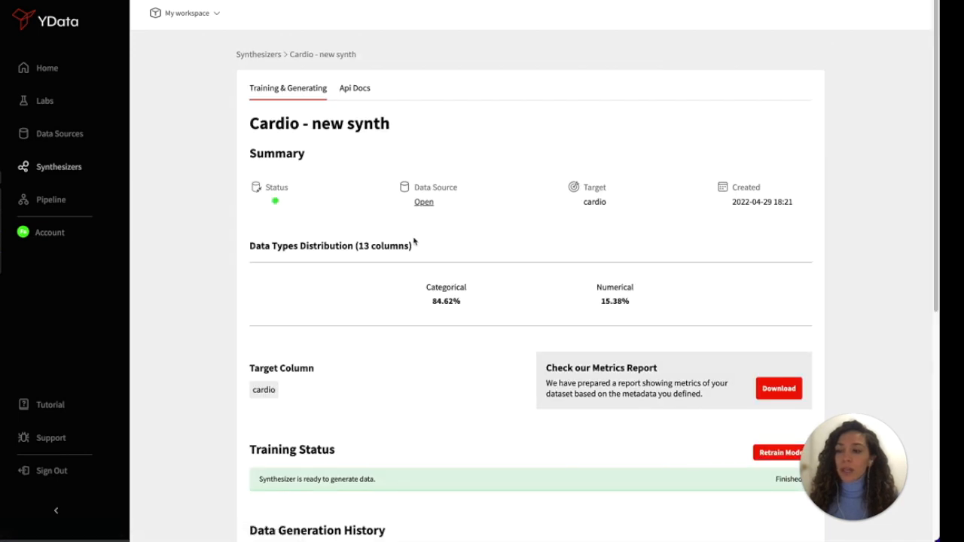
# Step: Generate 10000 synthetic records from Cardio - new synth in its Data Generation History
pyautogui.scroll(-3)
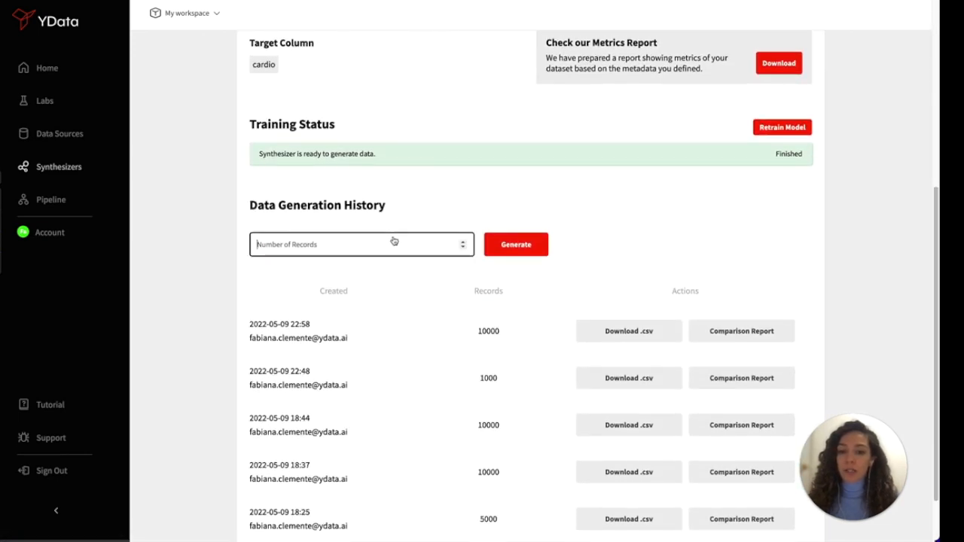
pyautogui.write('10000')
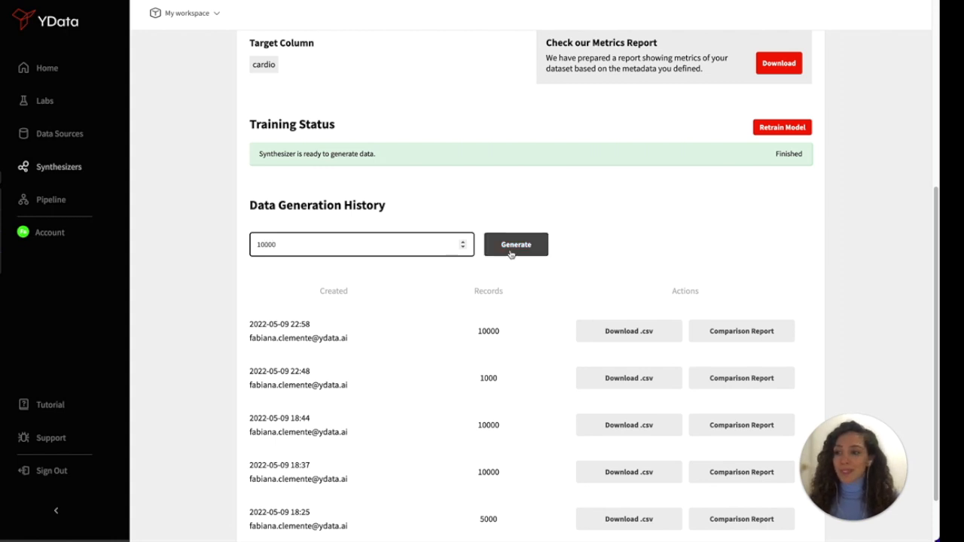
pyautogui.click(516, 244)
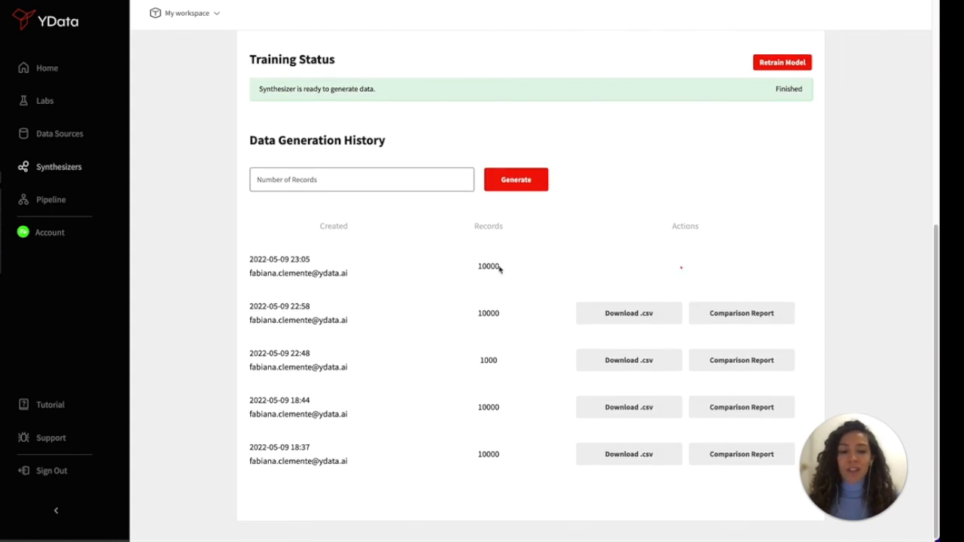
# Step: Review a real-versus-synthetic comparison report for the generated data
pyautogui.click(741, 312)
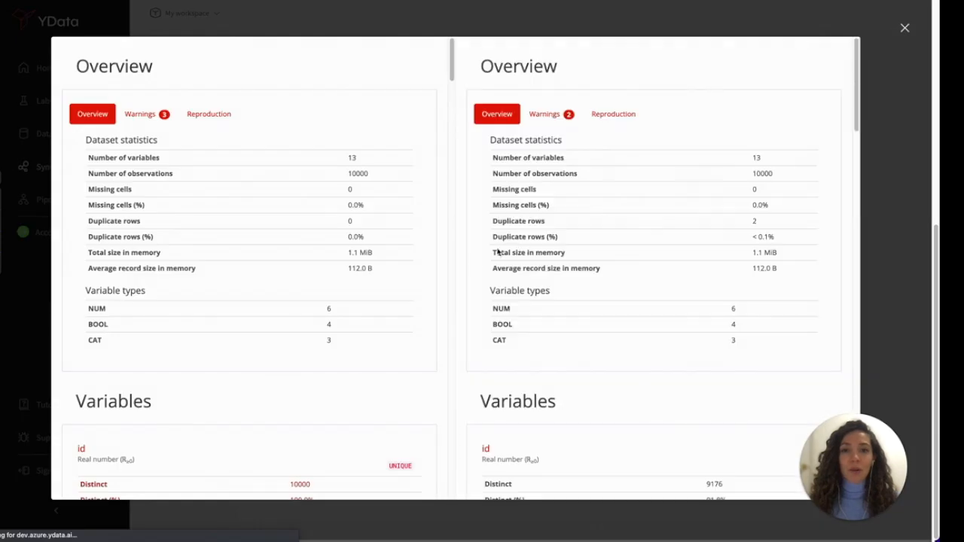
pyautogui.scroll(-3)
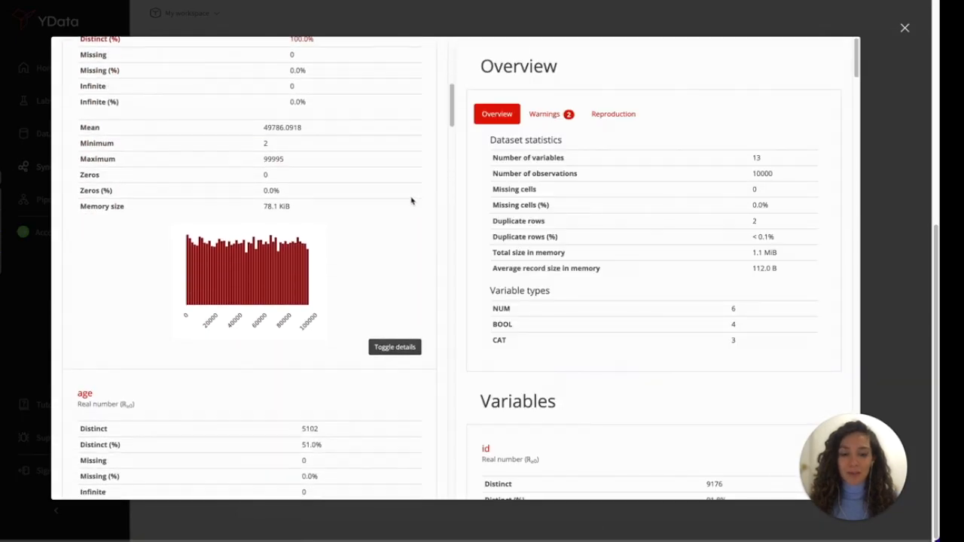
pyautogui.scroll(-3)
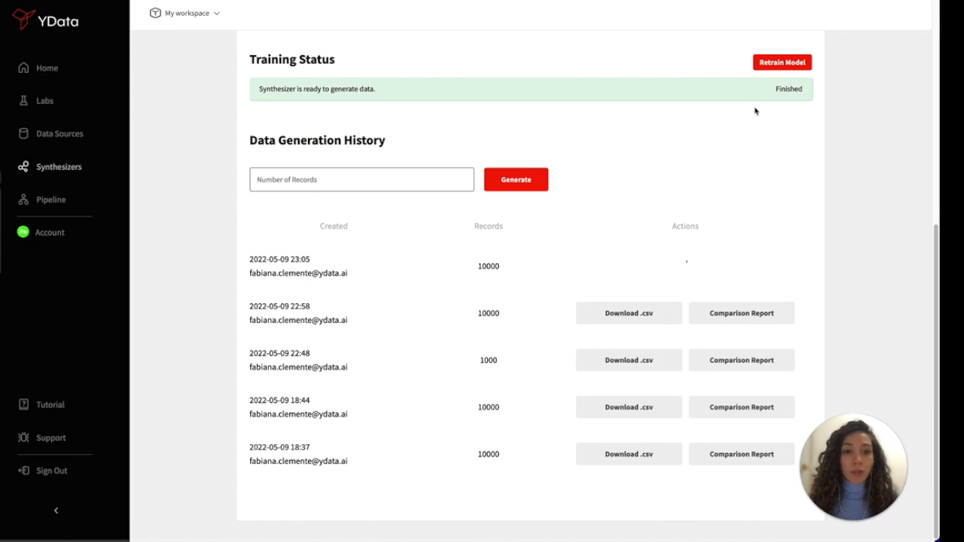
# Step: From the Pipelines list, show the Credit_fraud pipeline's graph
pyautogui.scroll(3)
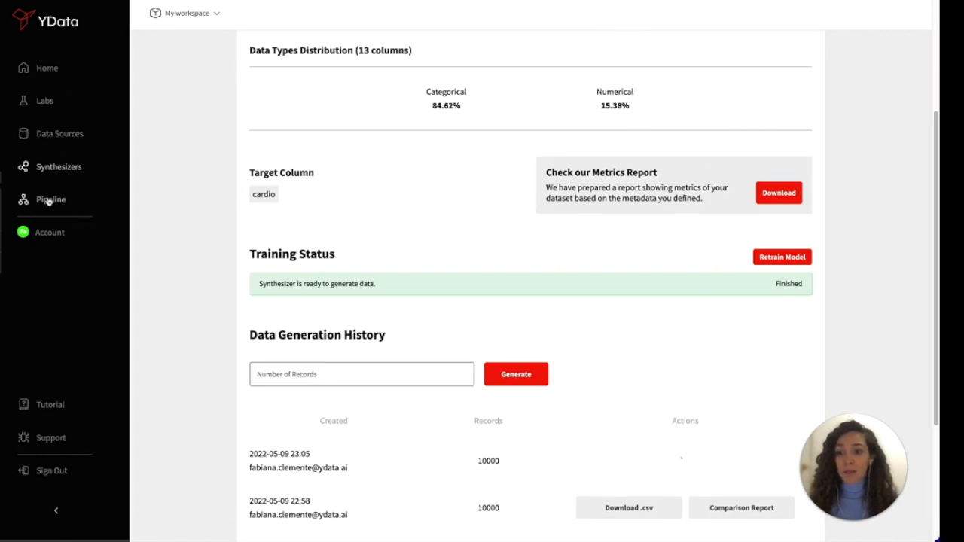
pyautogui.click(51, 199)
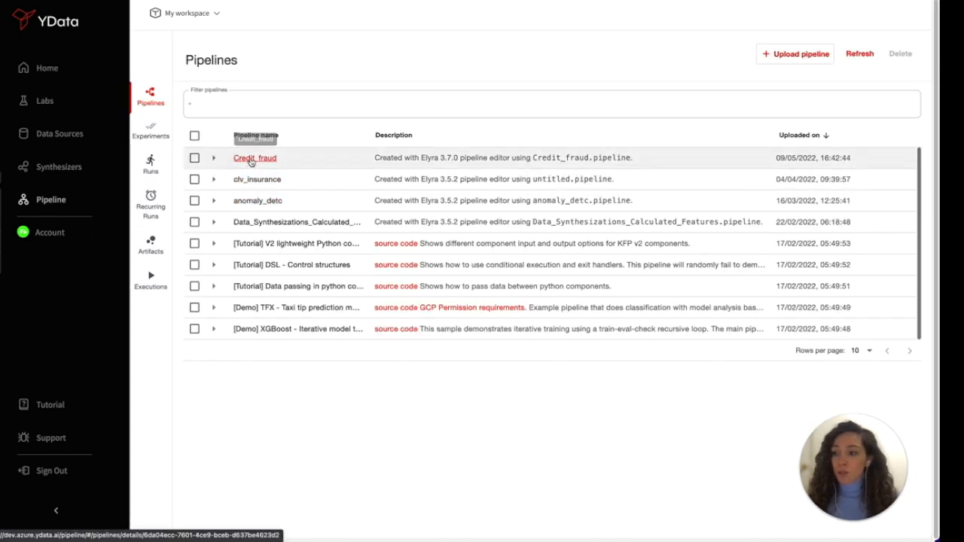
pyautogui.click(254, 158)
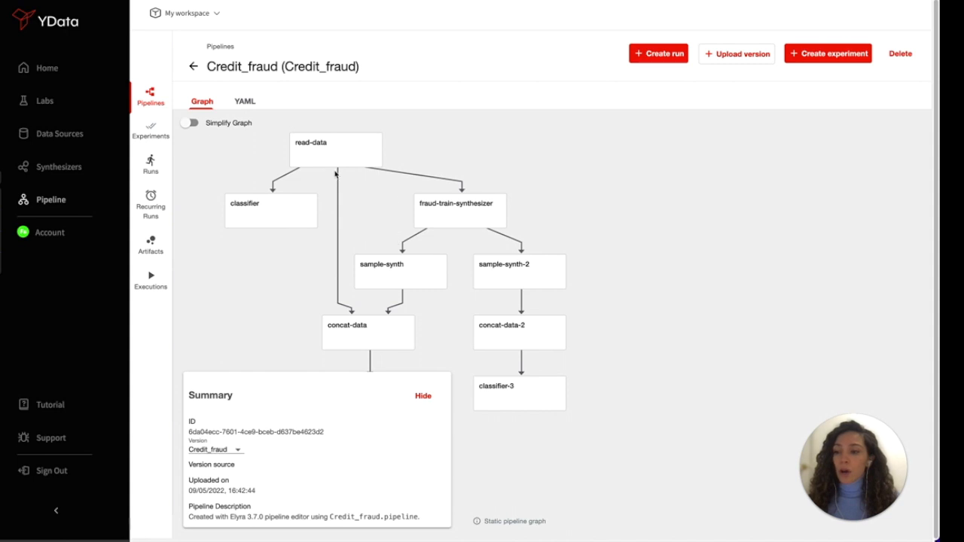
pyautogui.moveTo(546, 273)
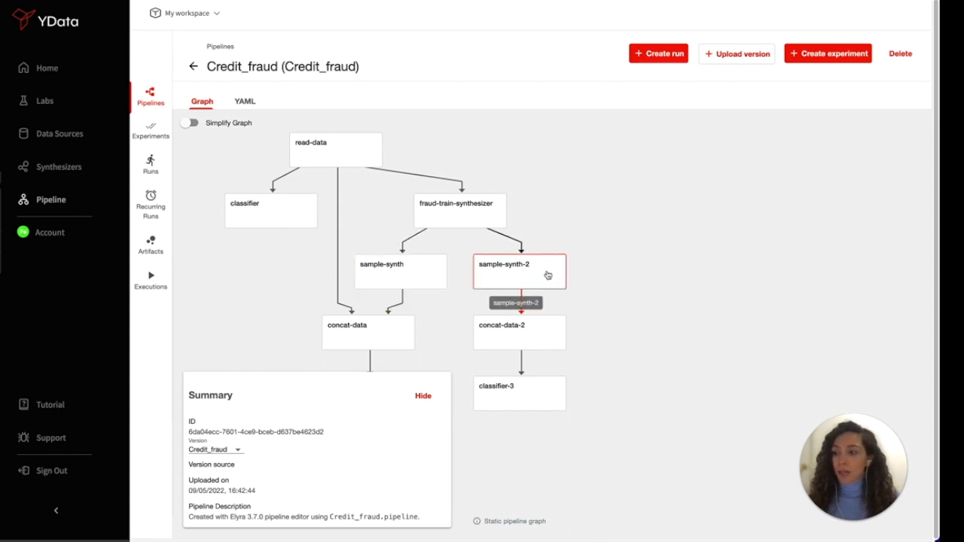
# Step: Hide the Summary card and inspect the classifier-2 node in the full graph
pyautogui.click(423, 396)
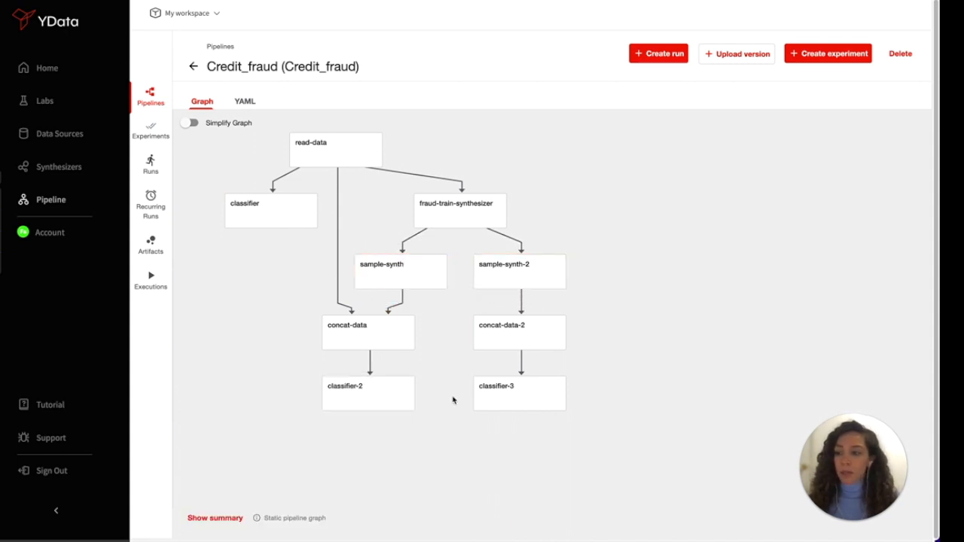
pyautogui.moveTo(608, 289)
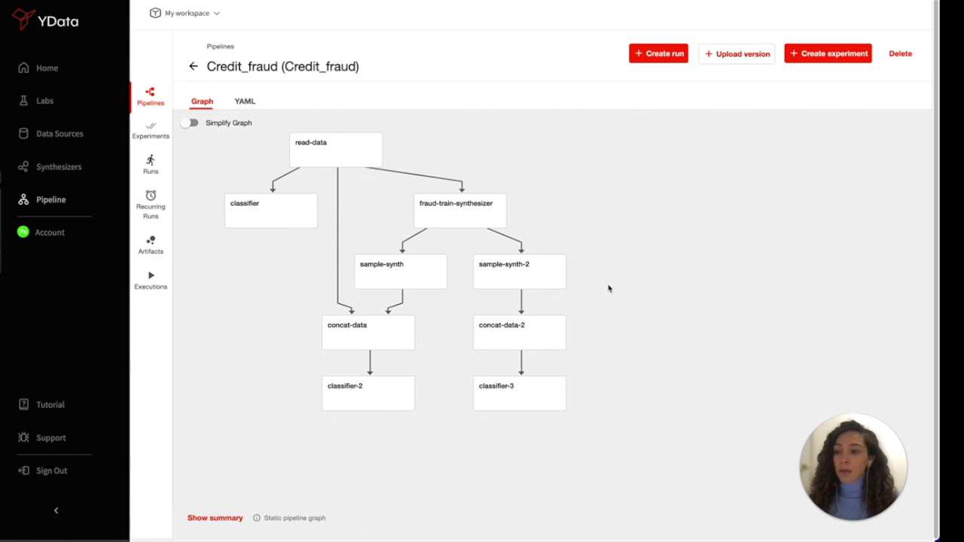
pyautogui.moveTo(320, 282)
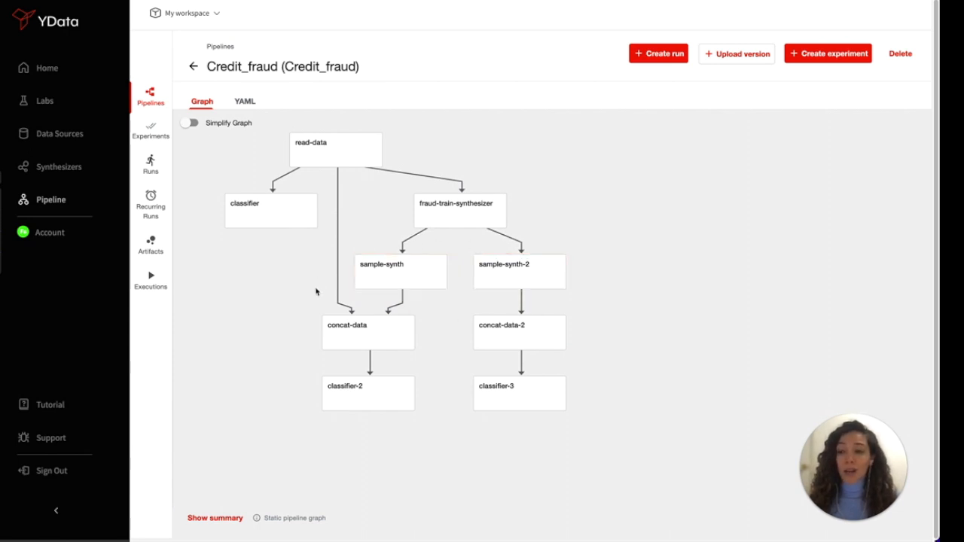
pyautogui.click(367, 393)
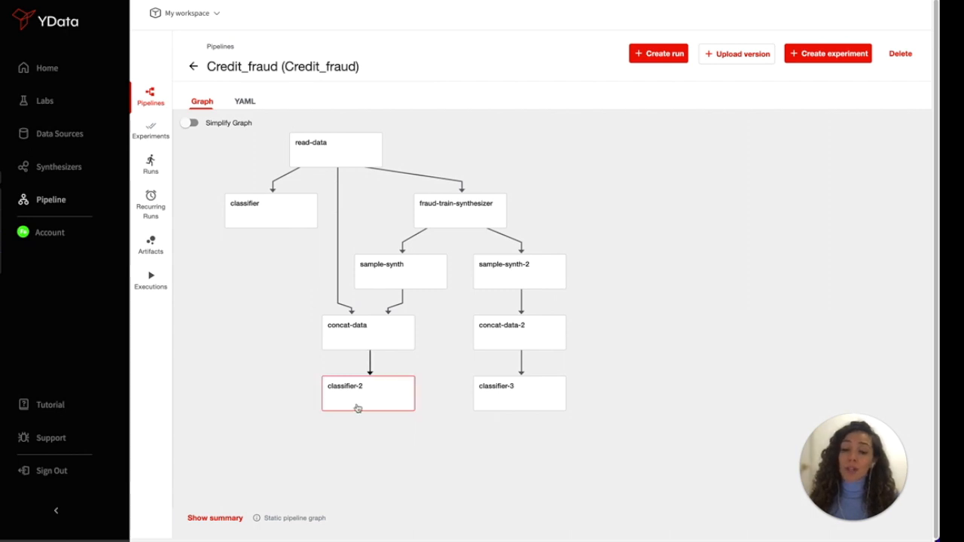
pyautogui.moveTo(368, 400)
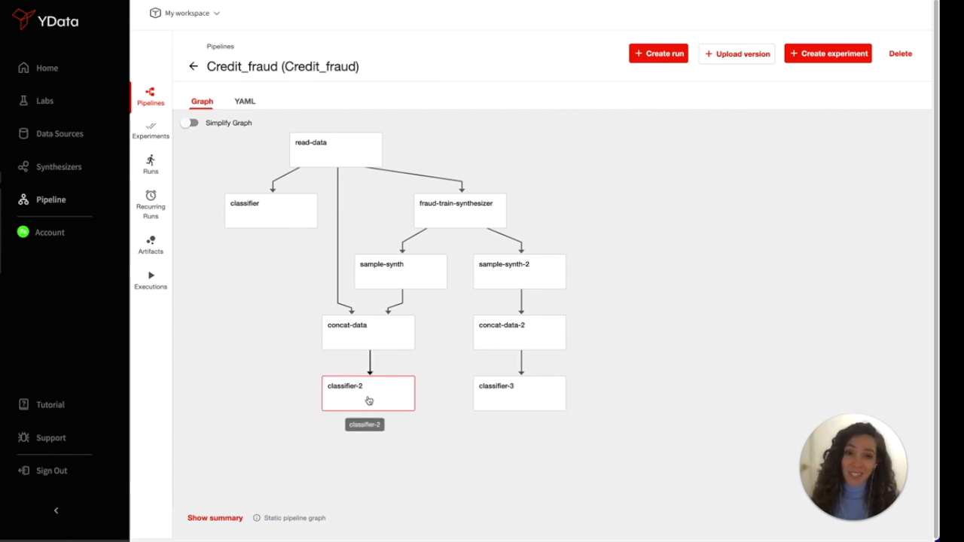